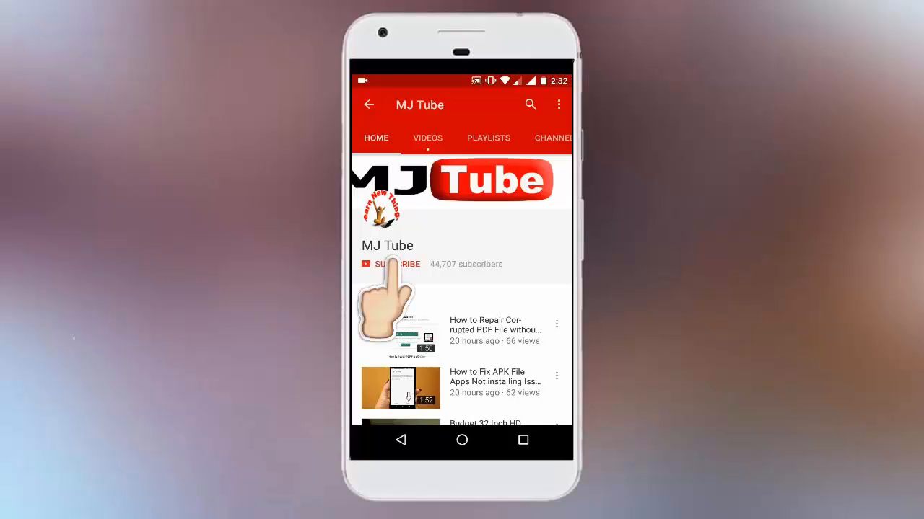
Show the Downloads folder listing its videos, images and disk images.
left_click(389, 264)
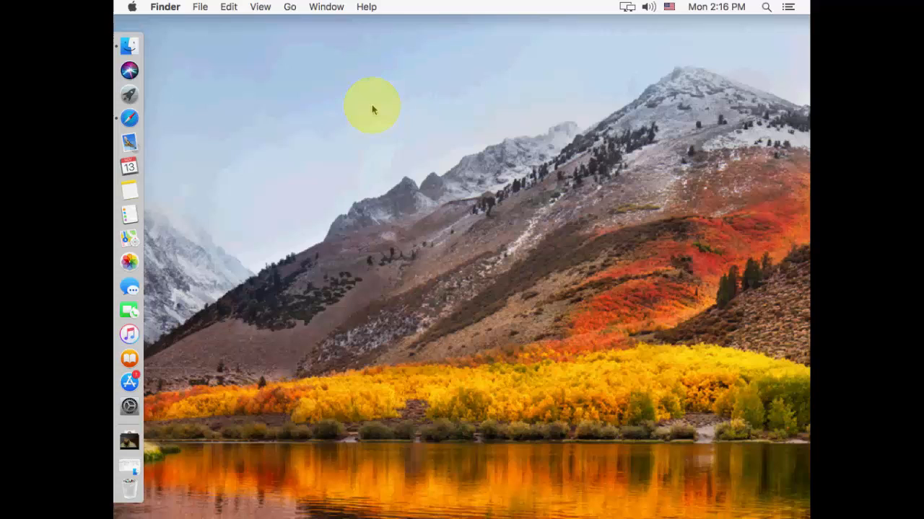
mouse_move(130, 442)
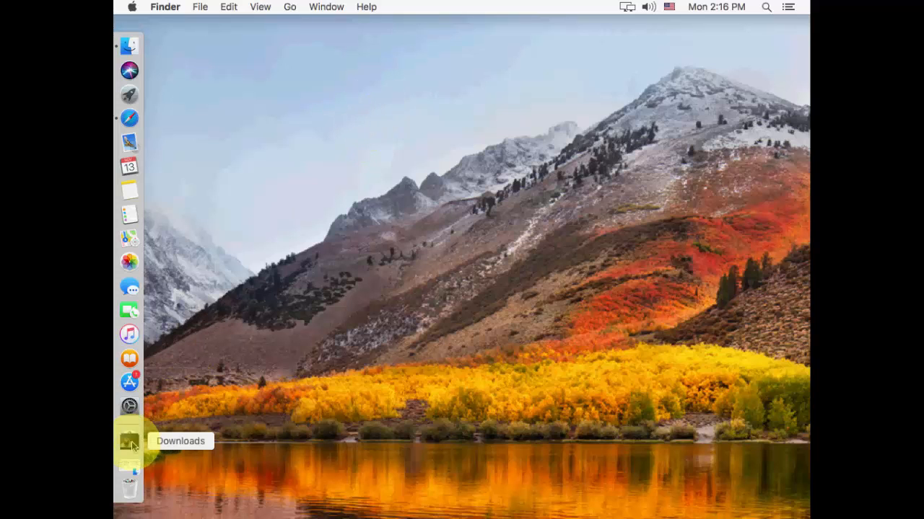
left_click(130, 441)
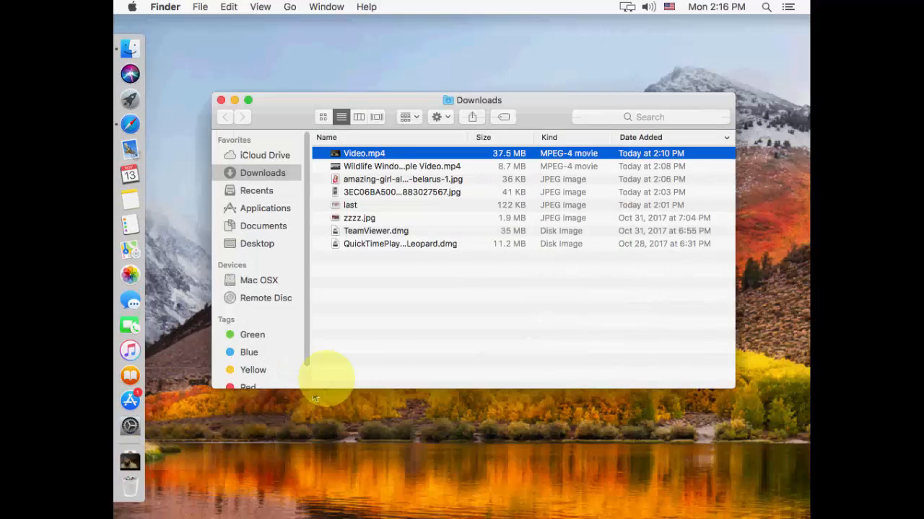
left_click(401, 166)
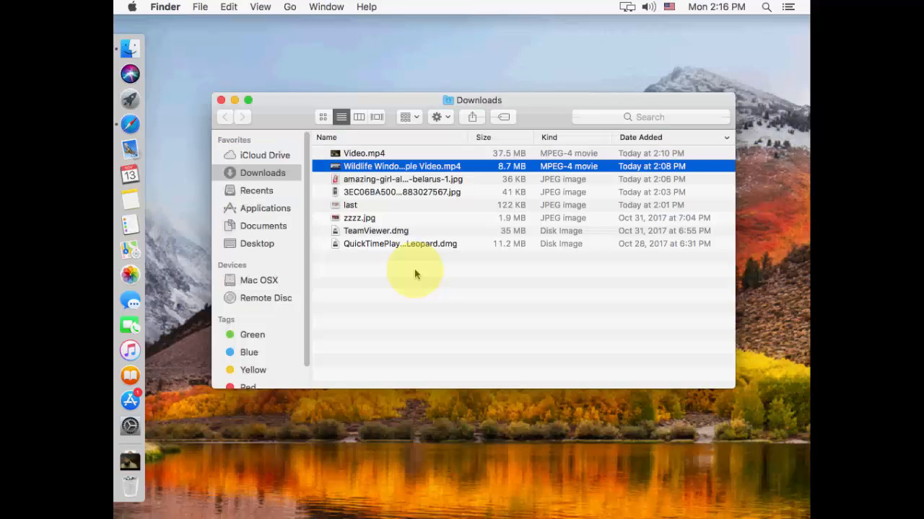
left_click(402, 192)
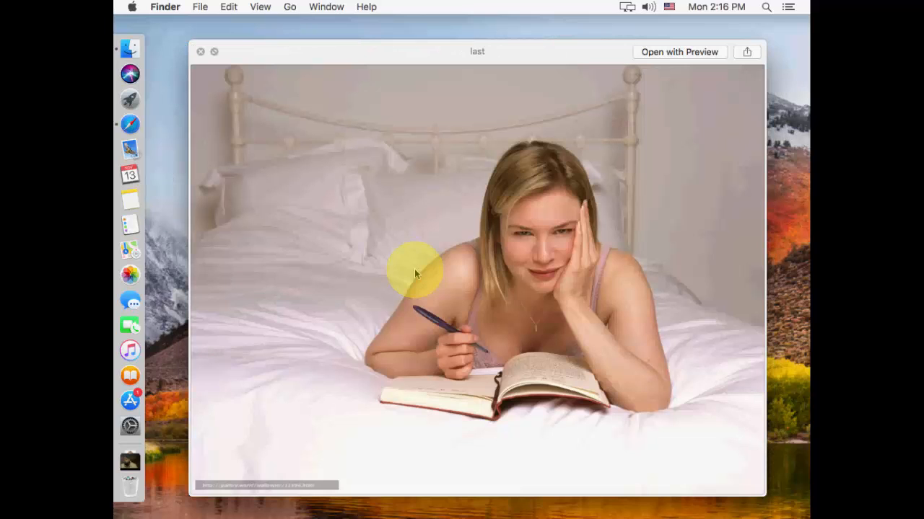
left_click(201, 52)
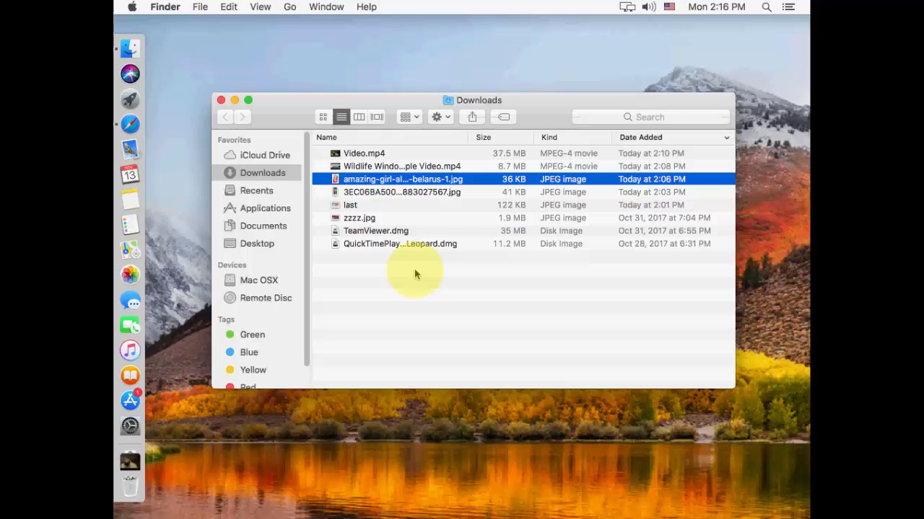
left_click(363, 153)
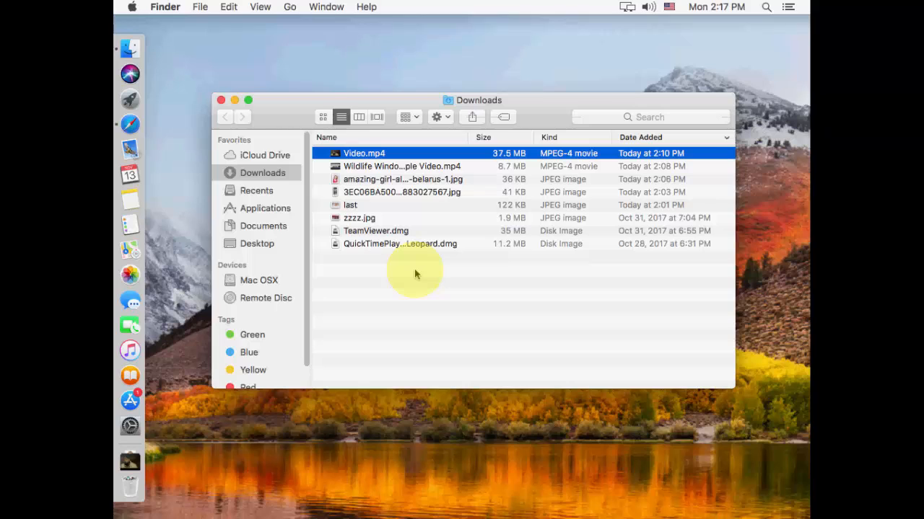
Select every item in Downloads (Cmd+A) for a combined Quick Look index sheet.
left_click(401, 166)
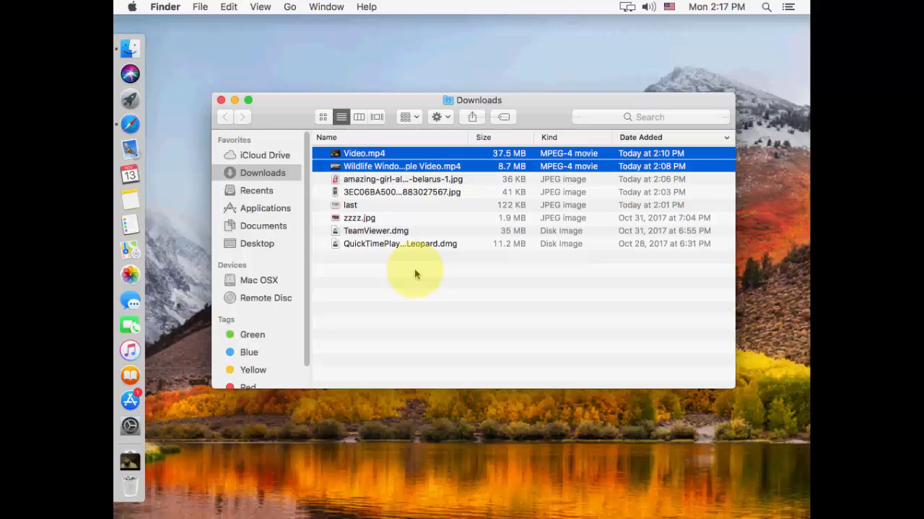
key("cmd+a")
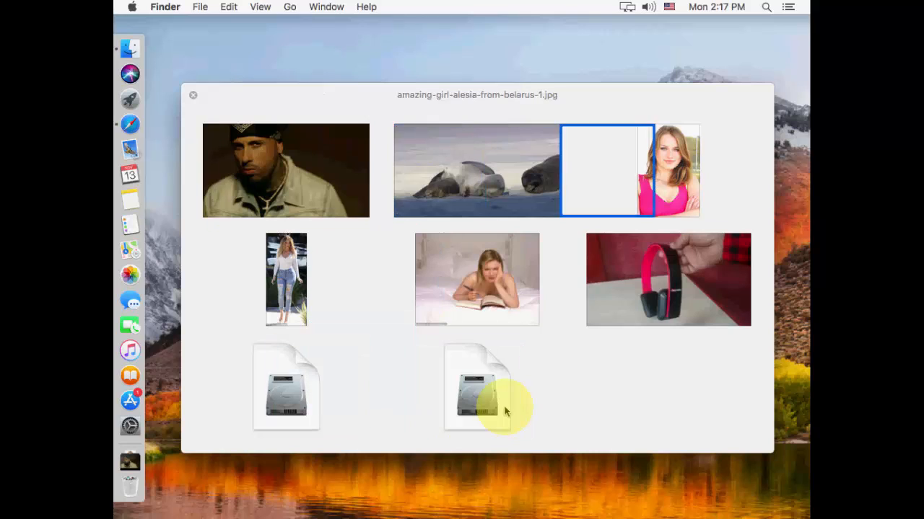
left_click(285, 170)
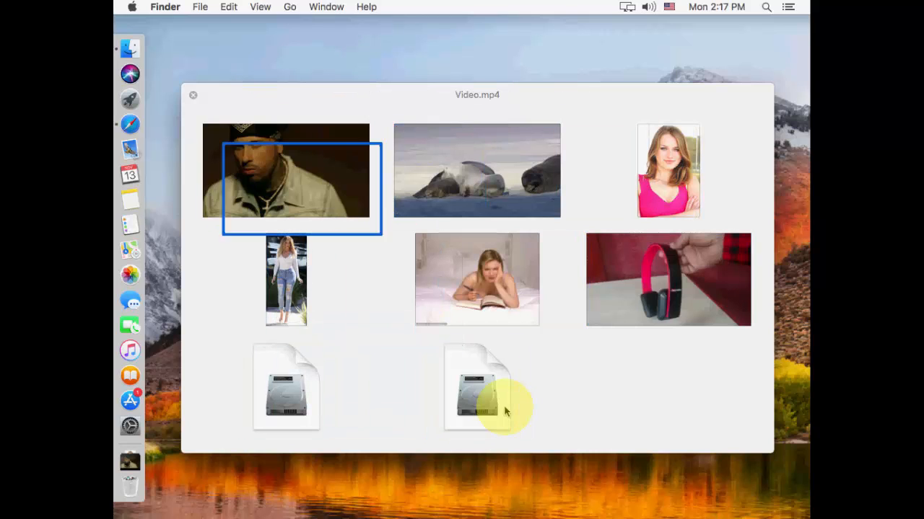
left_click(476, 280)
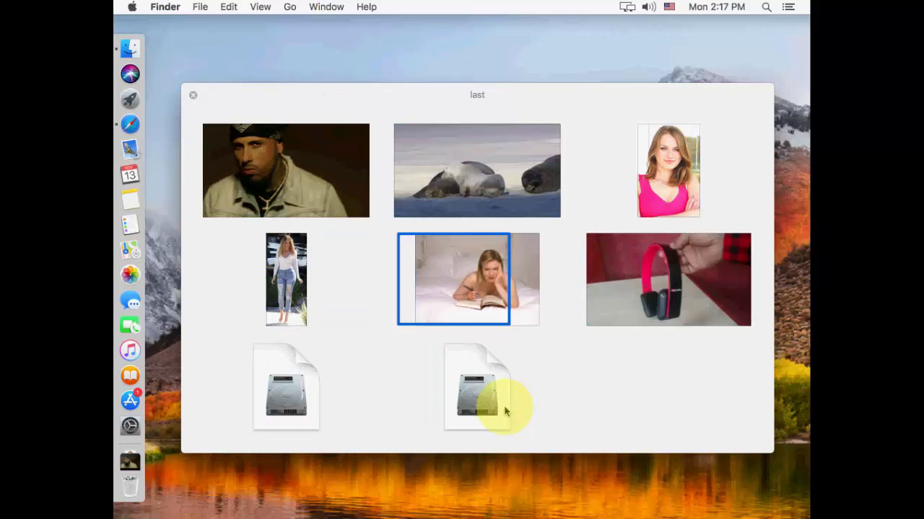
left_click(476, 170)
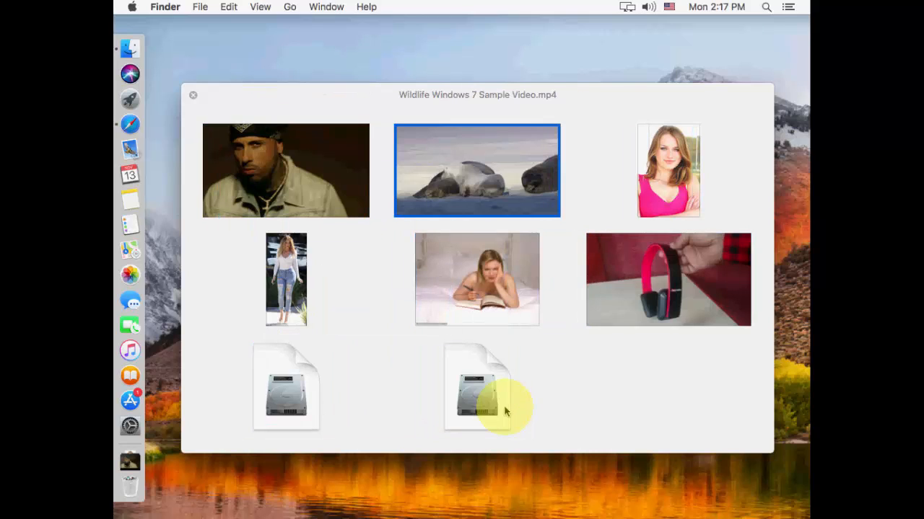